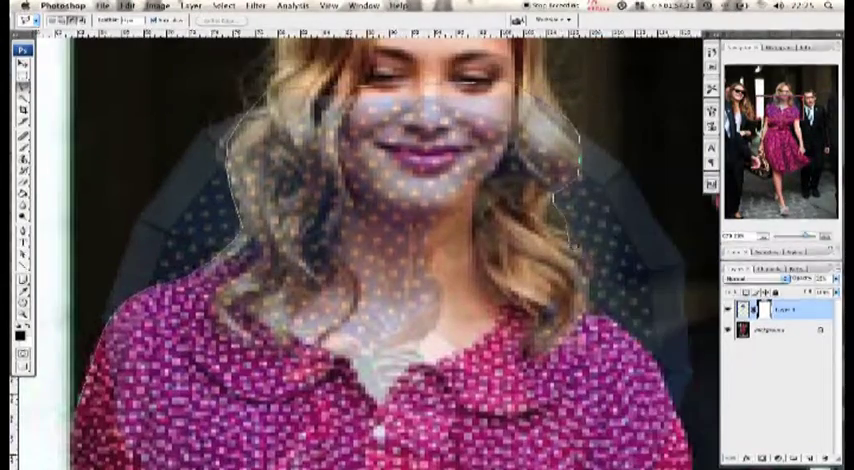
- Browse the street-photo folder in Finder and right-click the magenta-dress photo
right_click(770, 311)
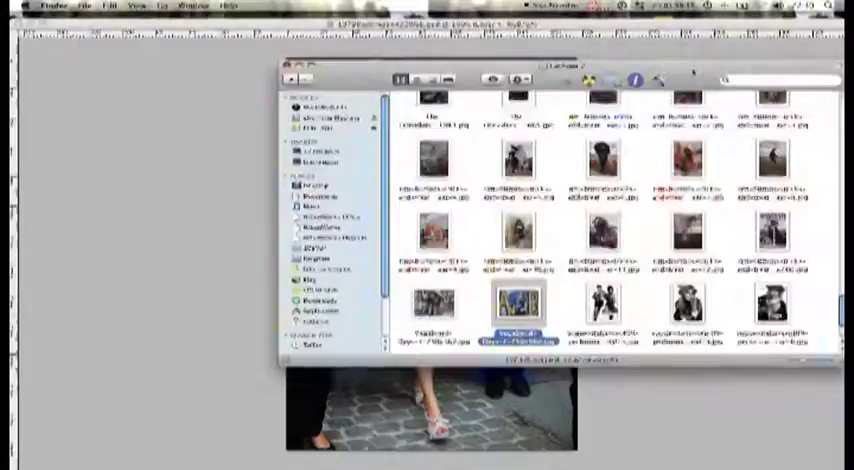
right_click(420, 300)
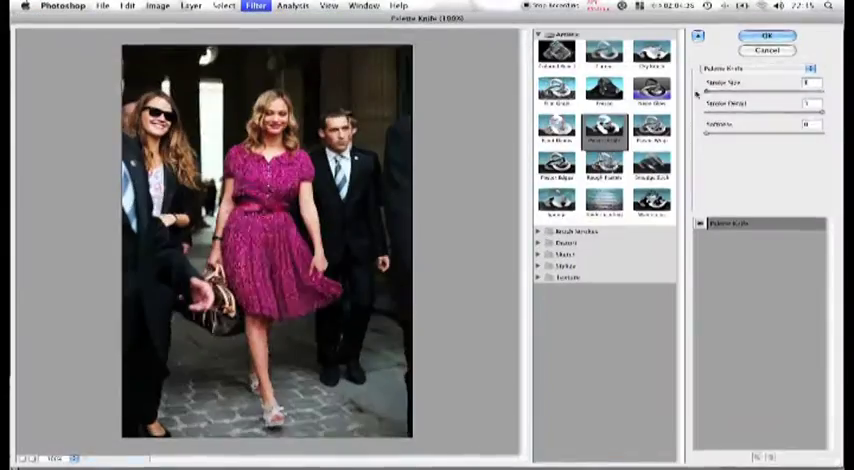
- Preview the Palette Knife effect from Filter > Filter Gallery > Artistic
click(767, 36)
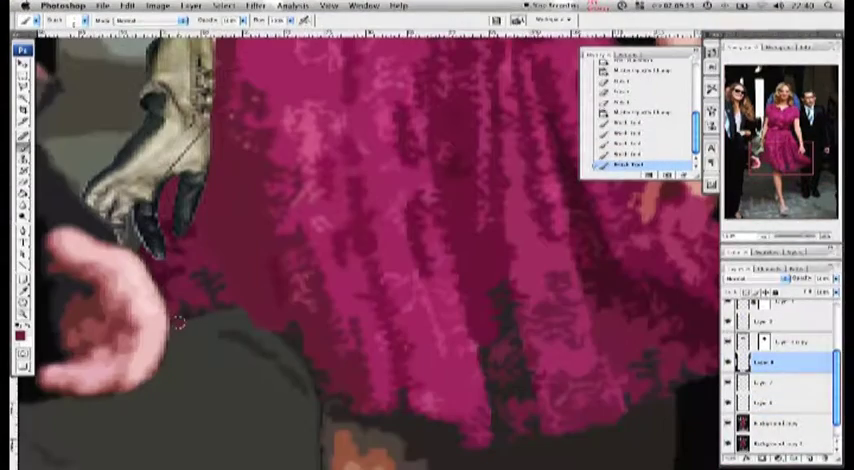
- Paint dark magenta strokes over the dress's lower folds on Layer 8
drag(185, 320, 300, 385)
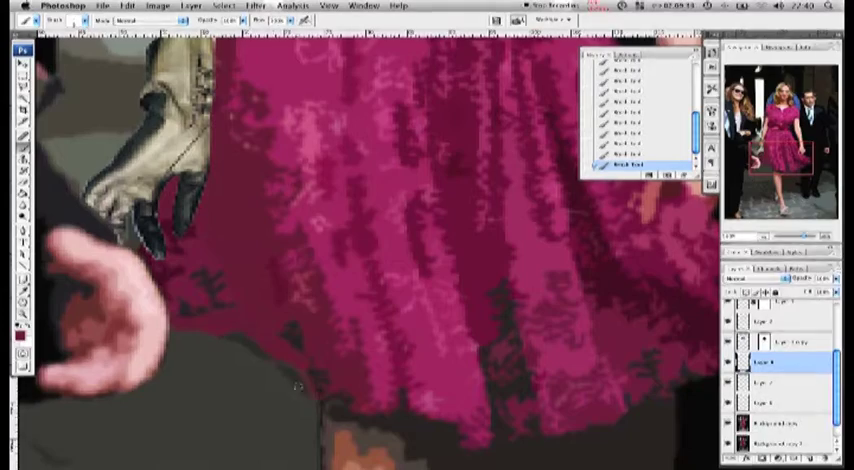